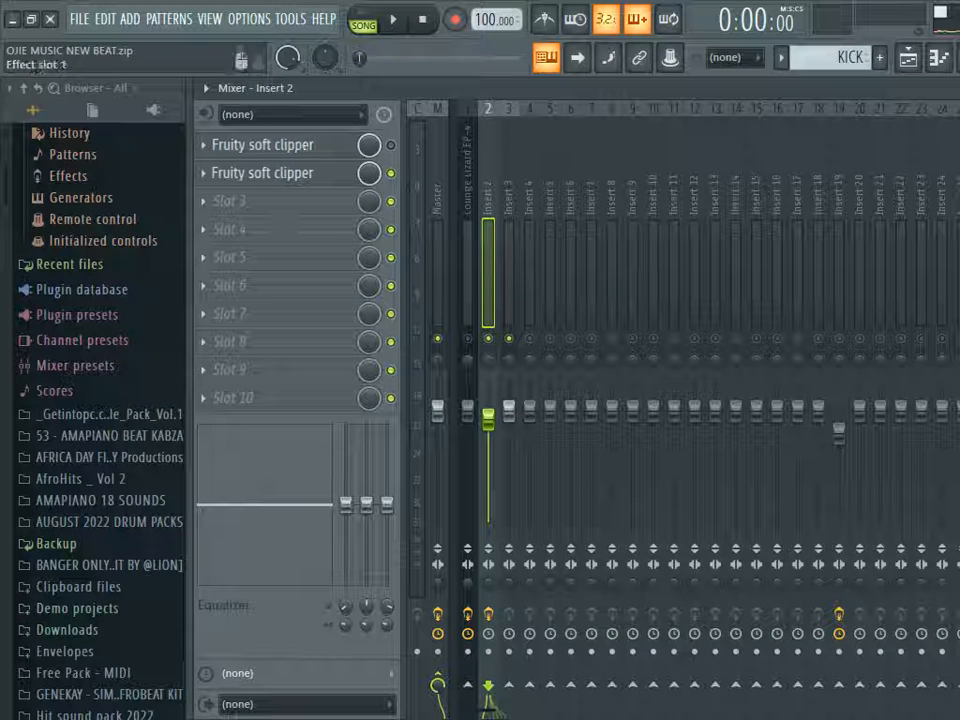
Step: Play the beat to hear the kick, then bring up the Insert 2 soft clipper's plugin window
click(392, 20)
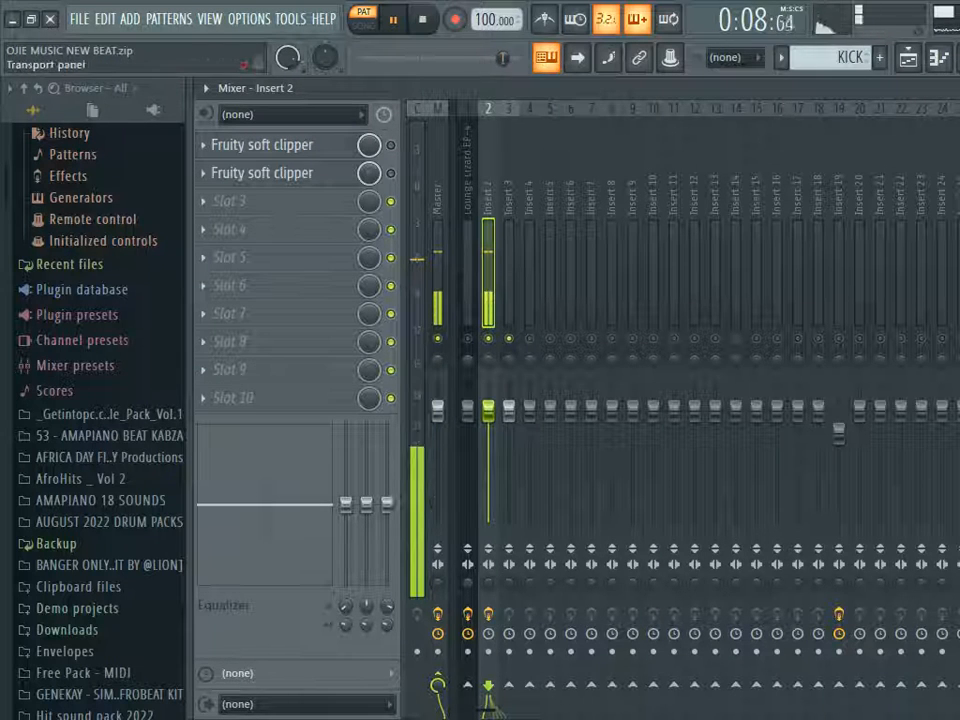
click(424, 20)
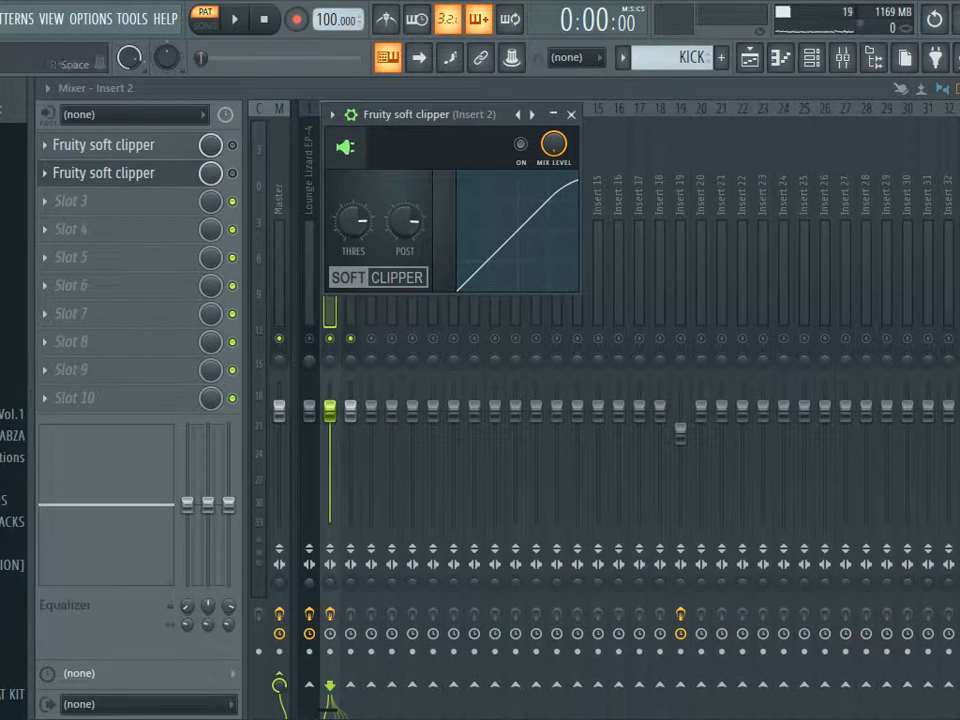
Step: While auditioning the kick, drag the clipper's threshold down so the curve becomes a steeper straight line
click(234, 18)
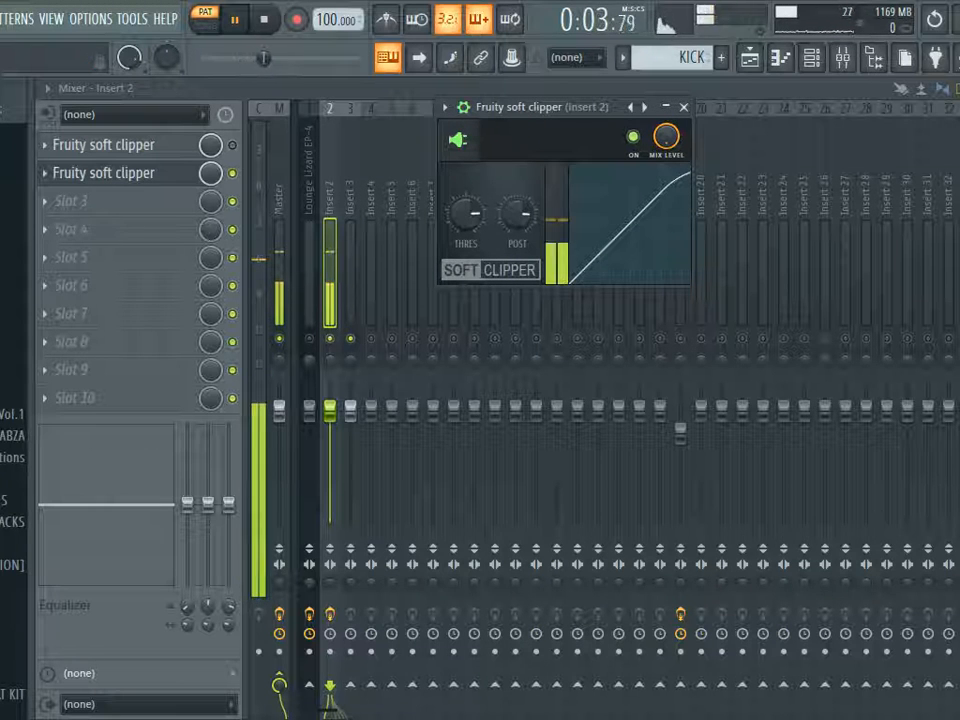
drag(516, 212, 524, 200)
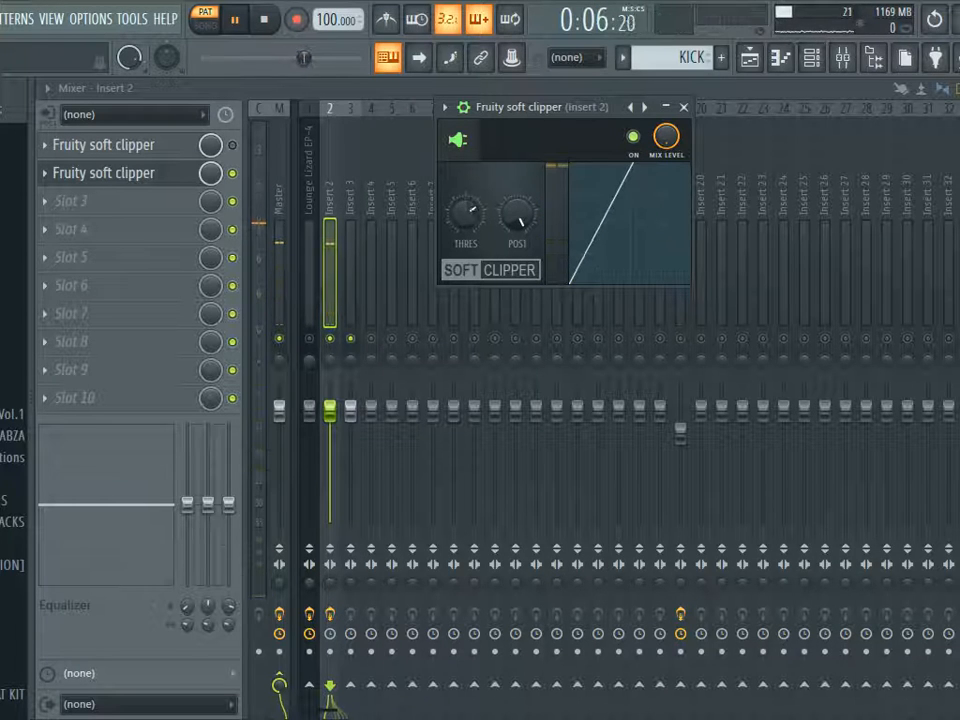
key(space)
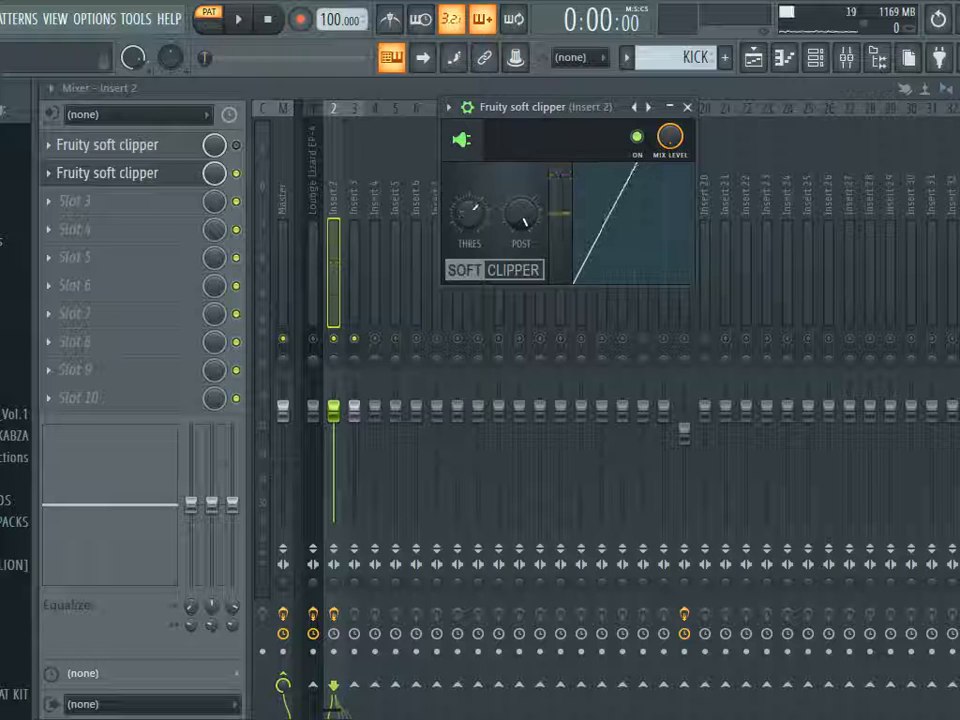
drag(468, 220, 468, 196)
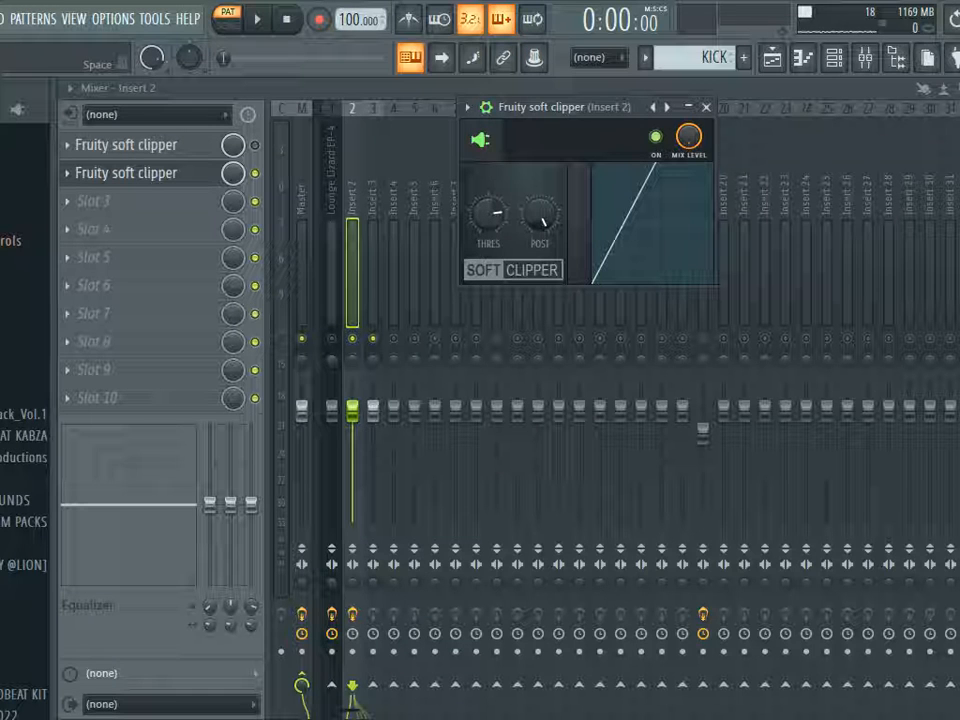
click(256, 20)
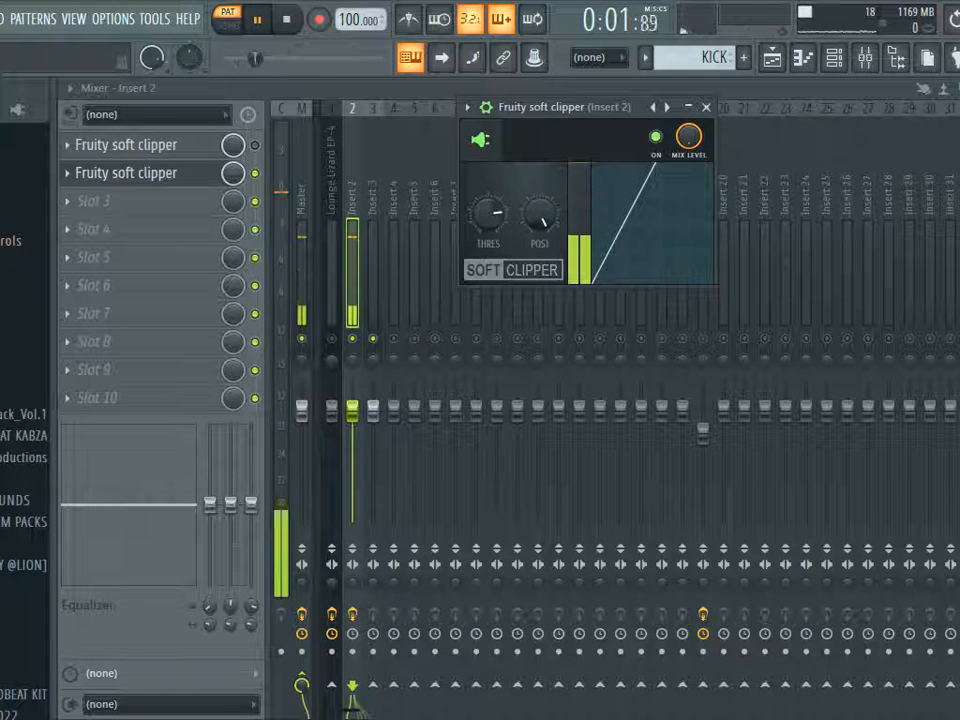
click(286, 20)
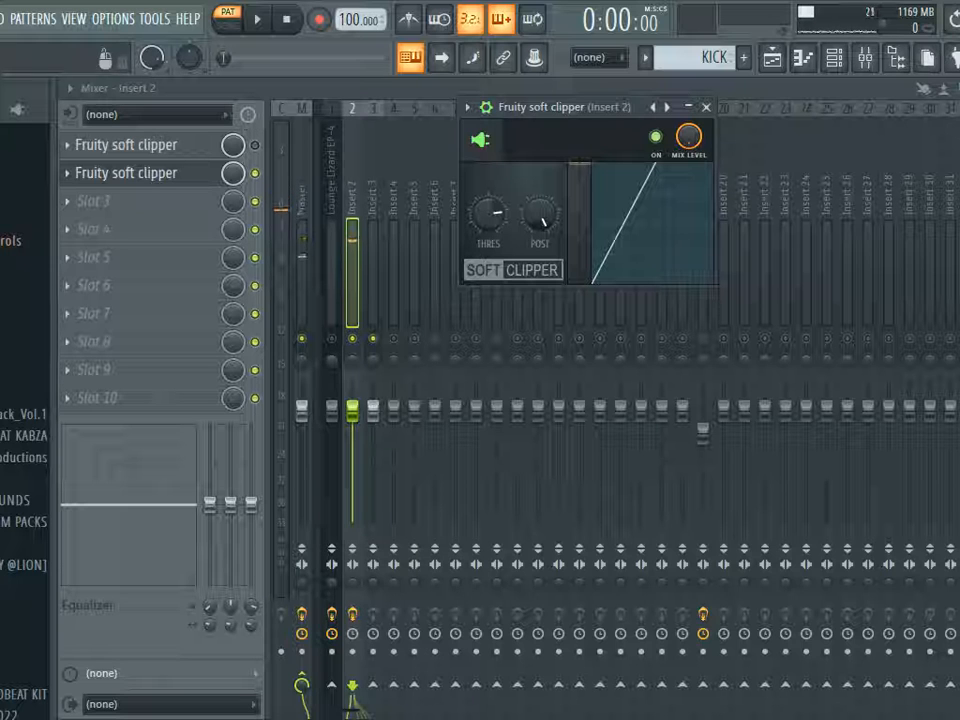
click(256, 18)
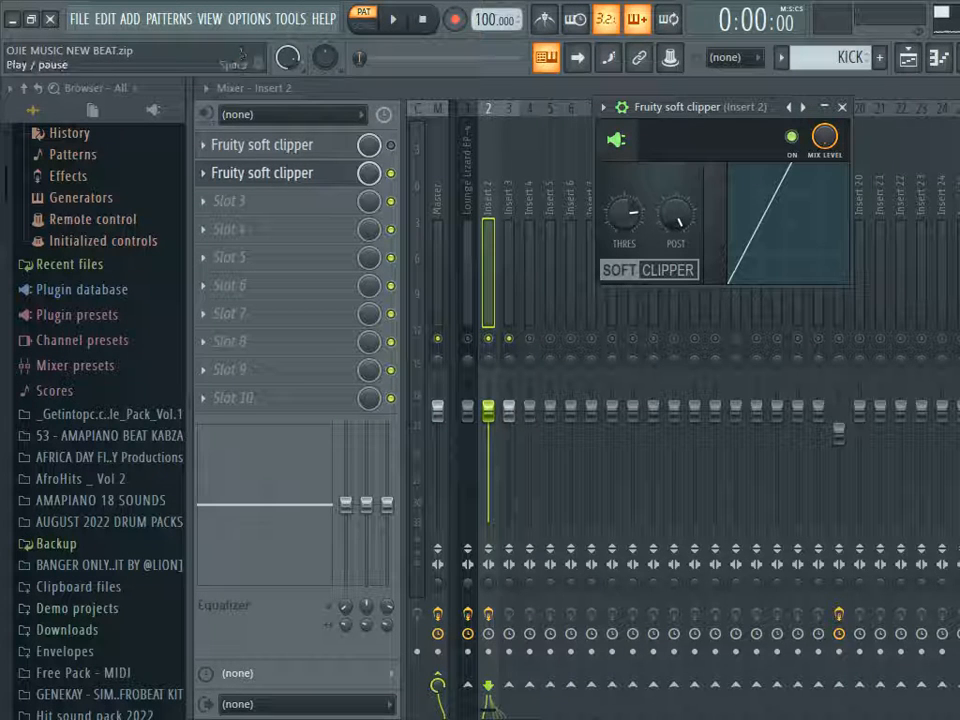
click(392, 20)
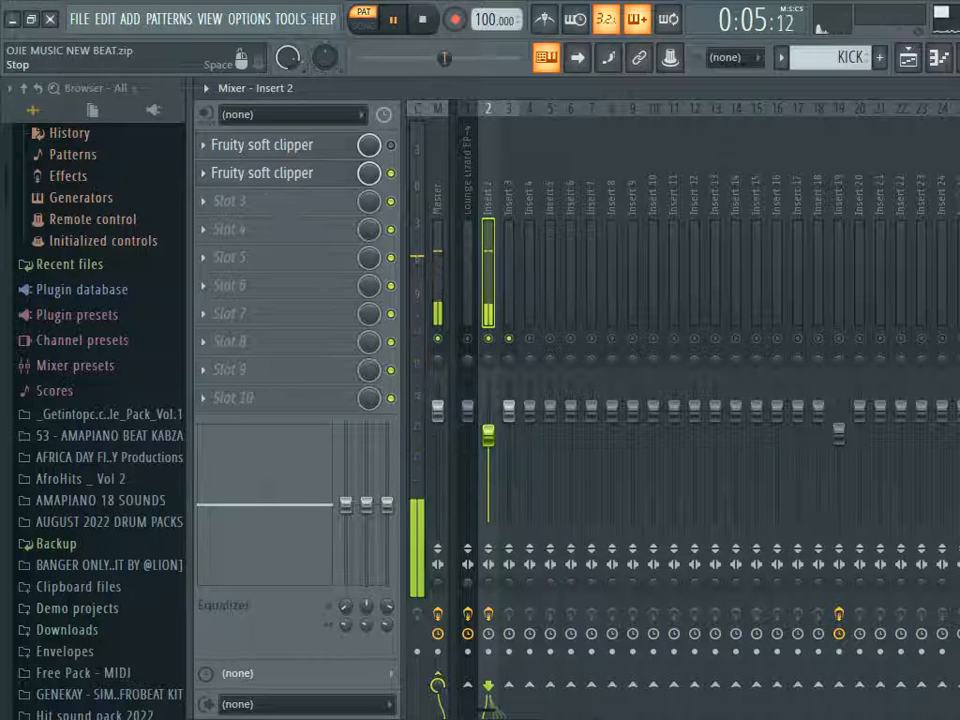
click(262, 172)
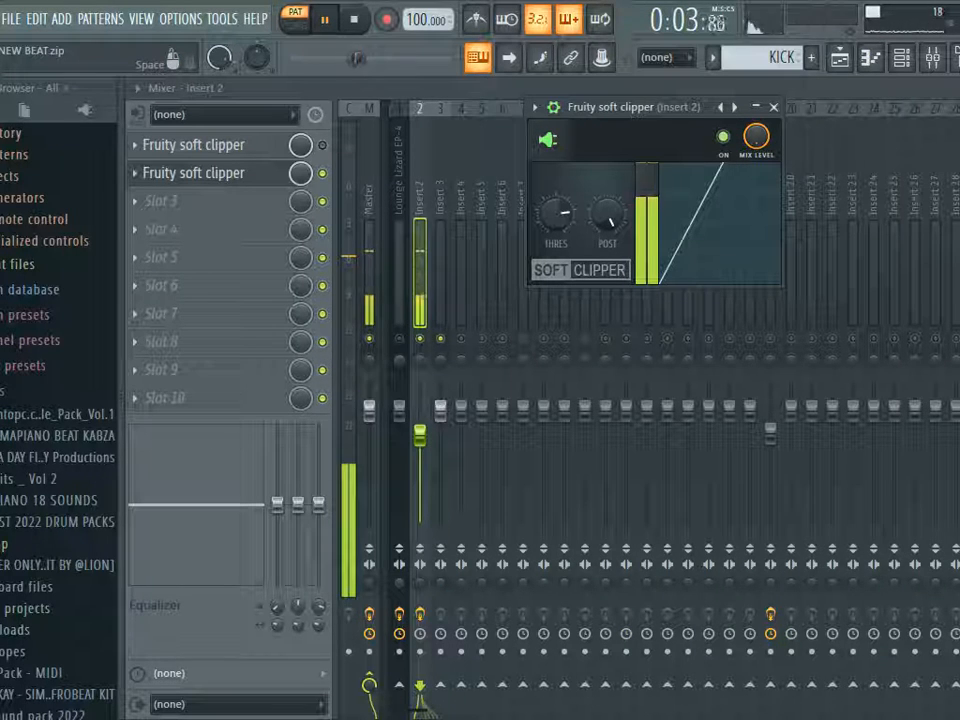
click(356, 20)
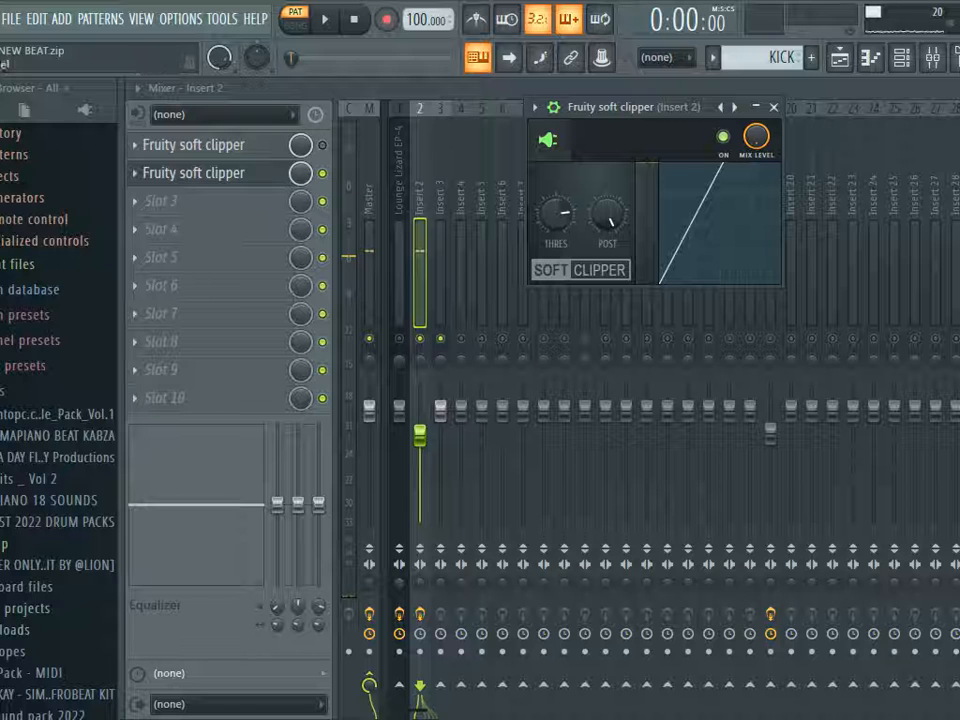